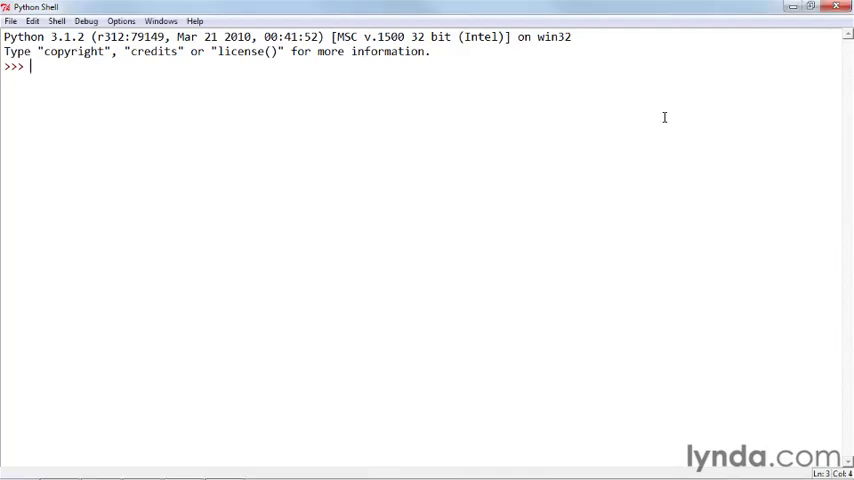
{"action": "type", "text": "a,"}
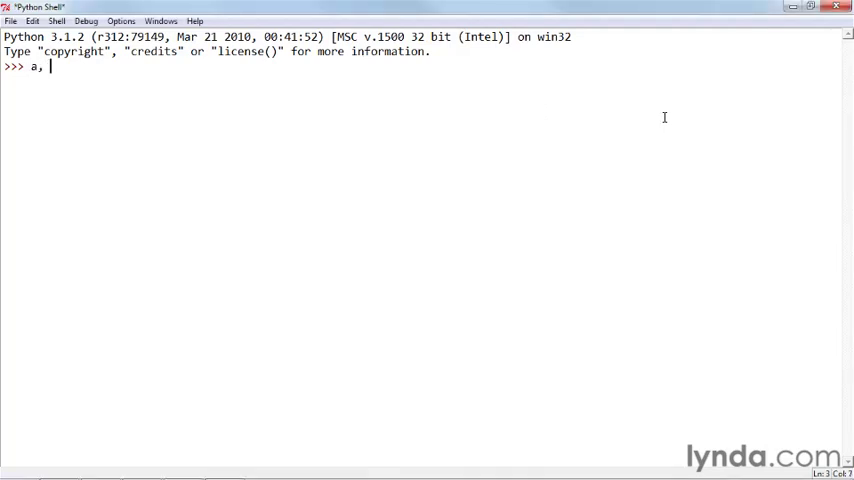
{"action": "type", "text": "b = 0, 1"}
{"action": "type", "text": "a "}
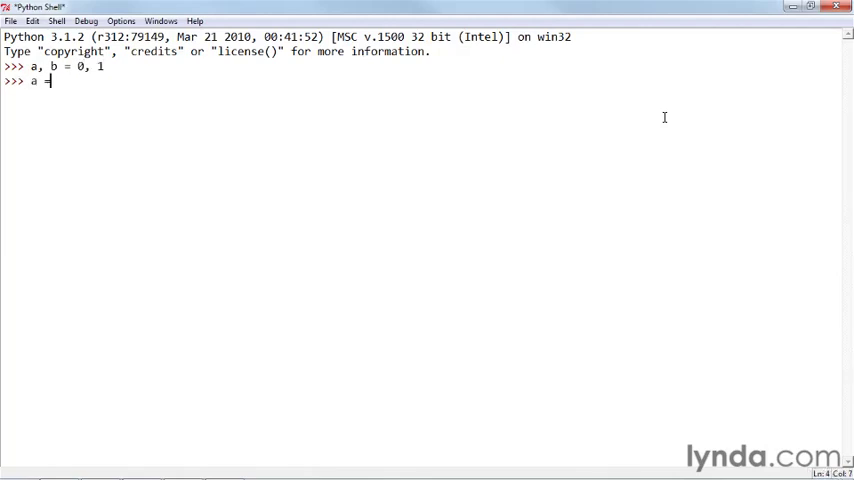
{"action": "type", "text": "= b"}
{"action": "type", "text": "a > b"}
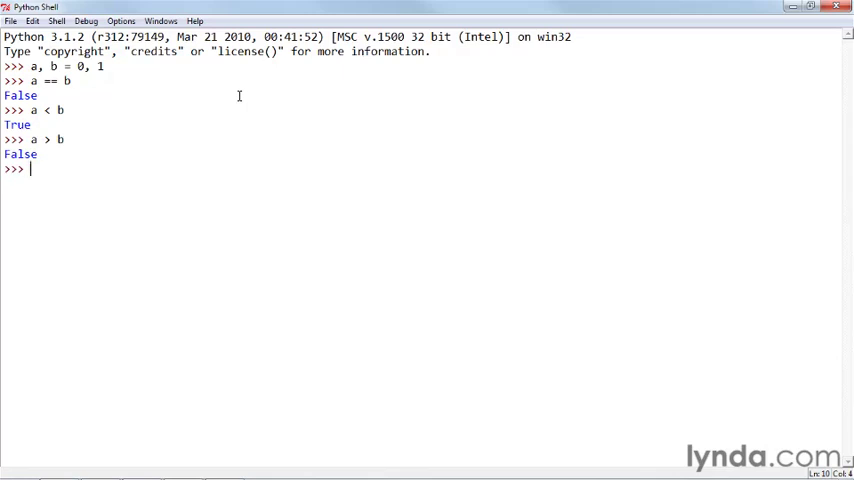
{"action": "type", "text": "a = True"}
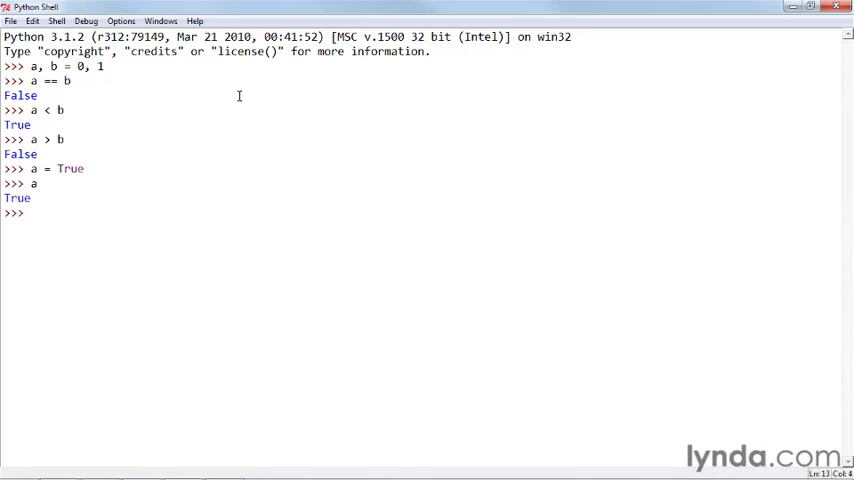
{"action": "type", "text": "type(a"}
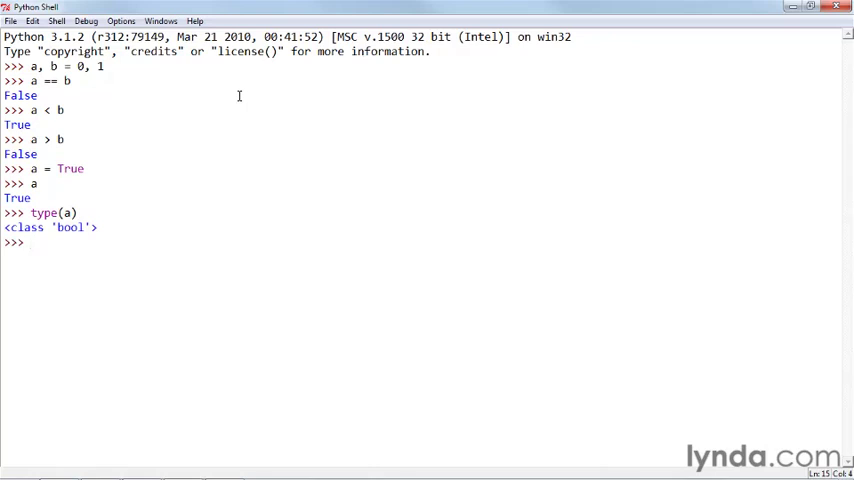
{"action": "type", "text": "id(a"}
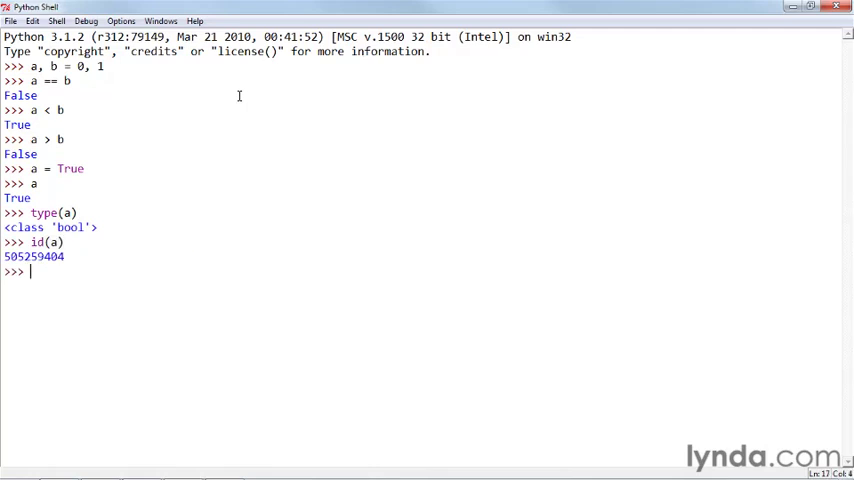
{"action": "type", "text": "b = 1"}
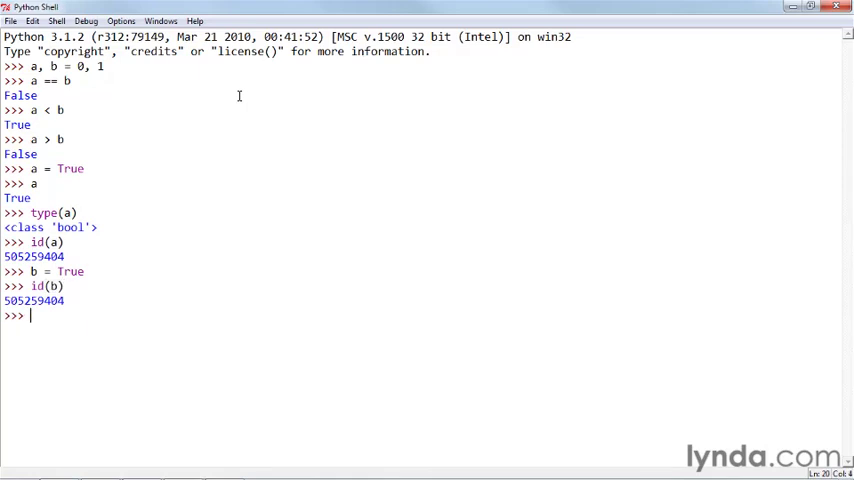
{"action": "type", "text": "id("}
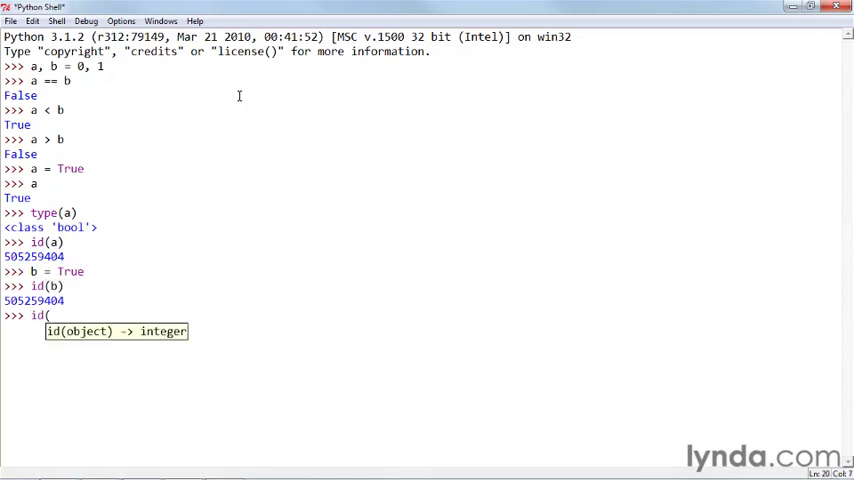
{"action": "type", "text": "True"}
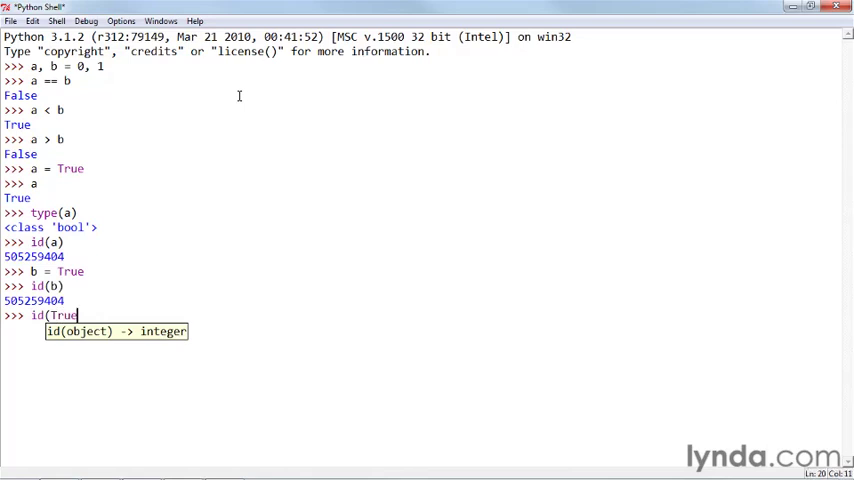